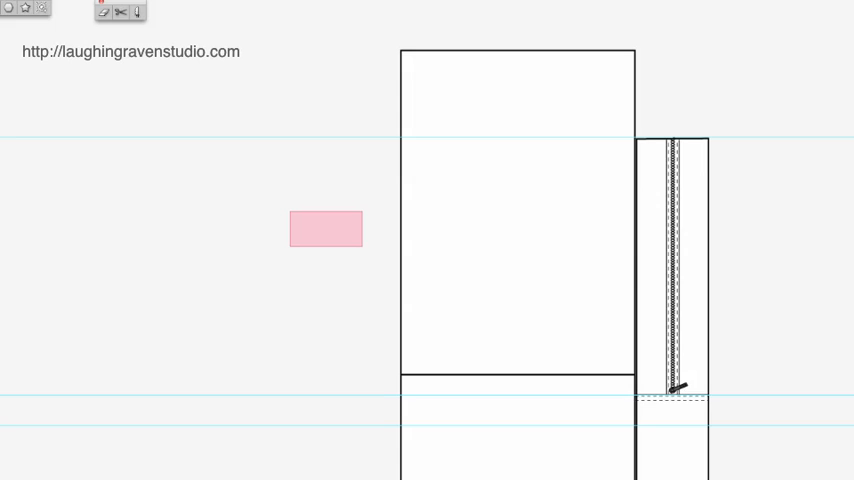
pyautogui.moveTo(331, 367)
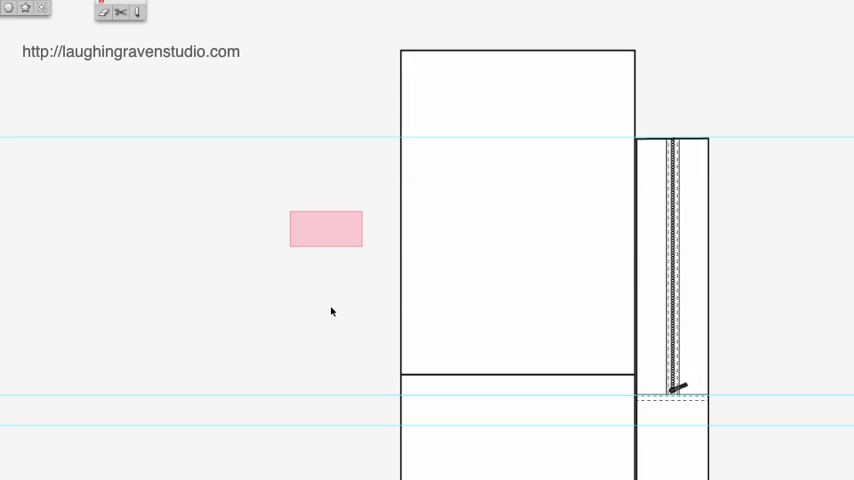
# - Select the pink measuring cube and shift it up and left onto the pasteboard
pyautogui.click(347, 233)
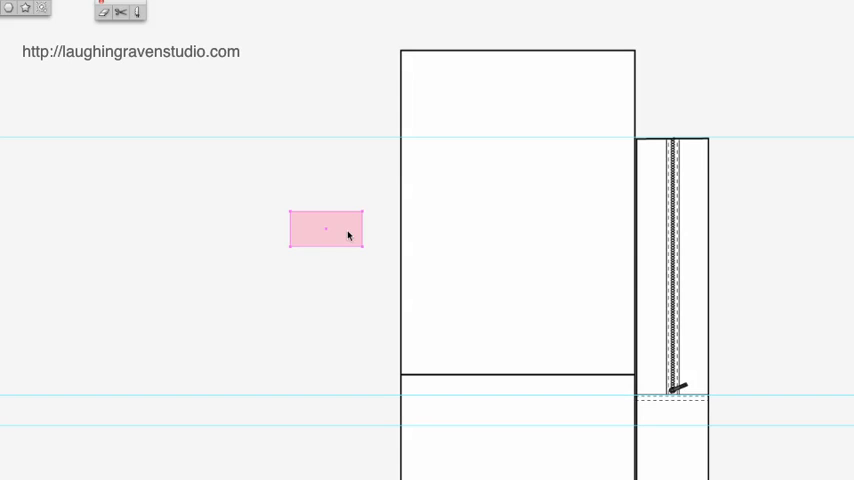
pyautogui.moveTo(327, 232); pyautogui.dragTo(208, 208)
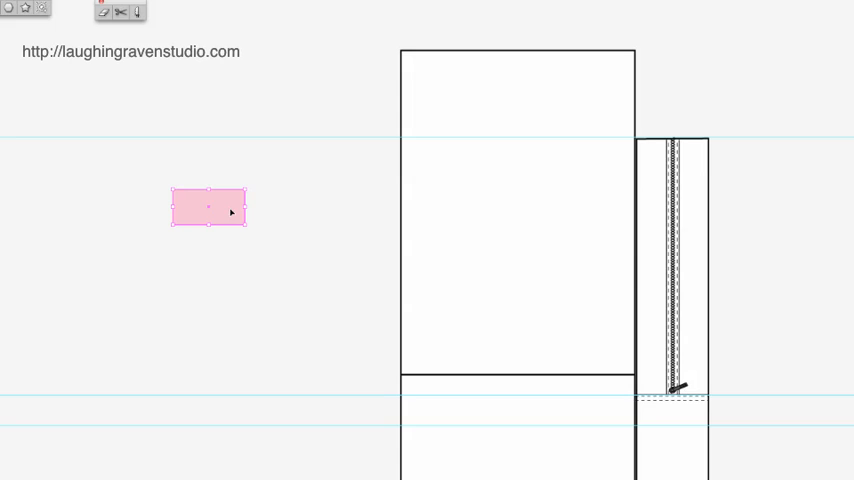
pyautogui.moveTo(418, 374)
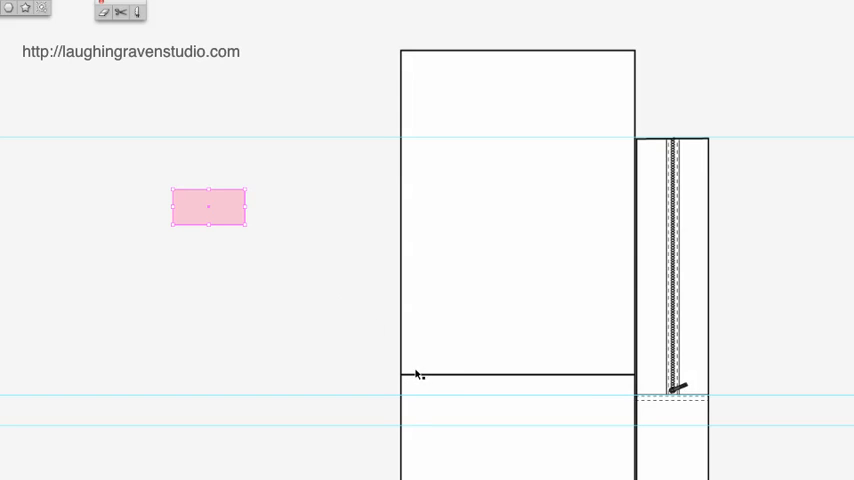
pyautogui.moveTo(583, 99)
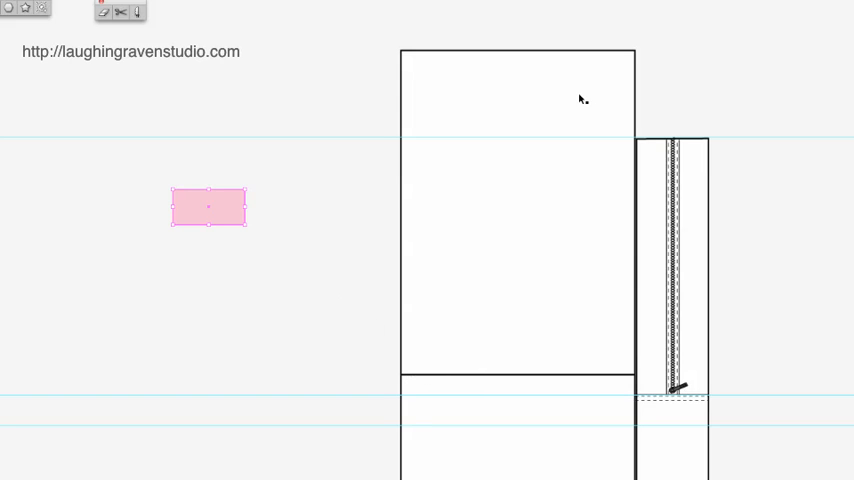
pyautogui.moveTo(502, 266)
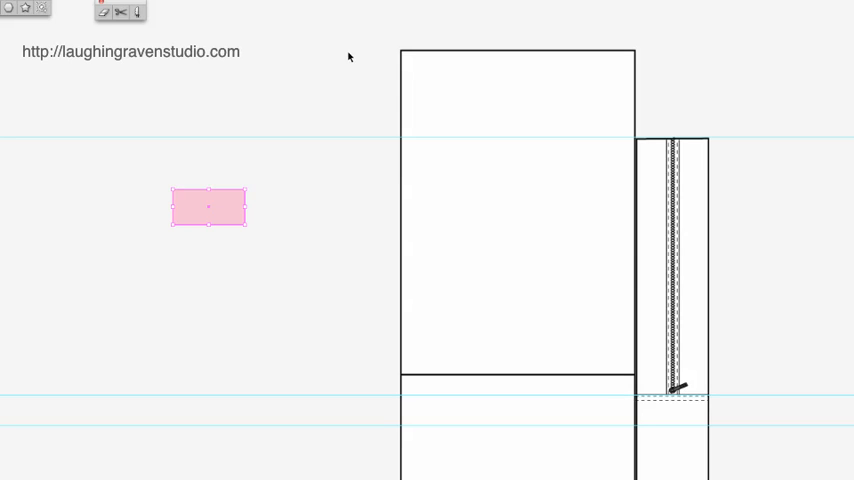
pyautogui.moveTo(227, 83)
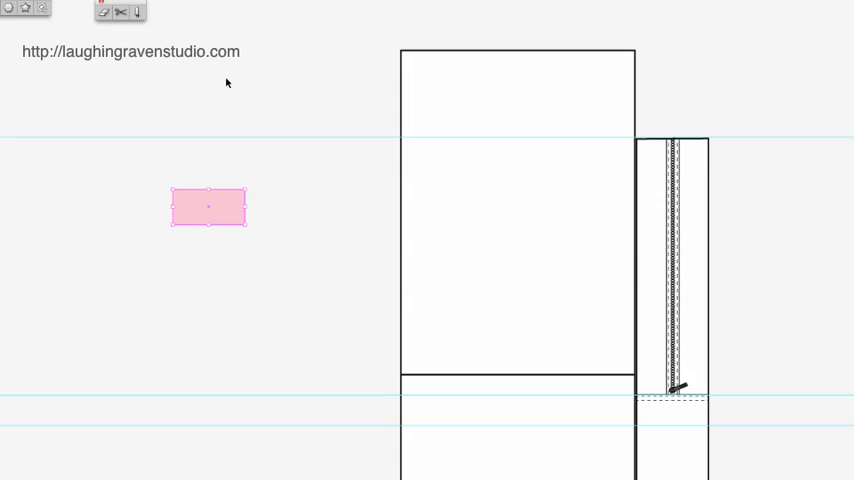
pyautogui.moveTo(424, 11)
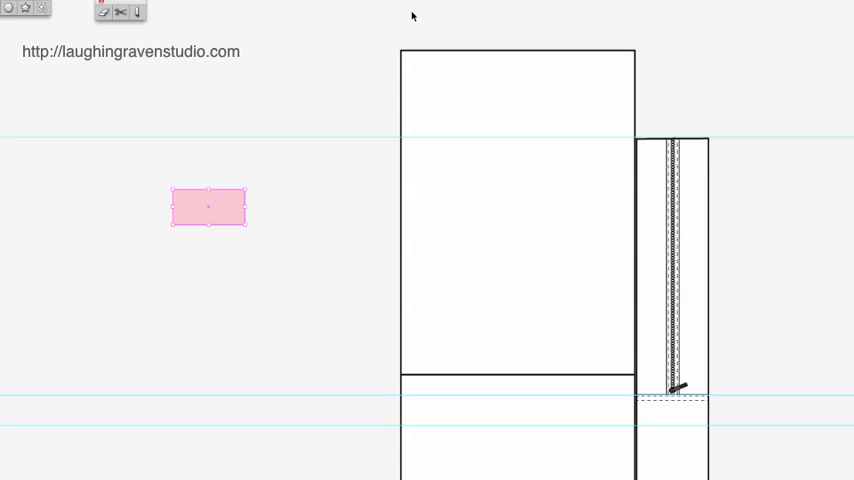
pyautogui.moveTo(380, 67)
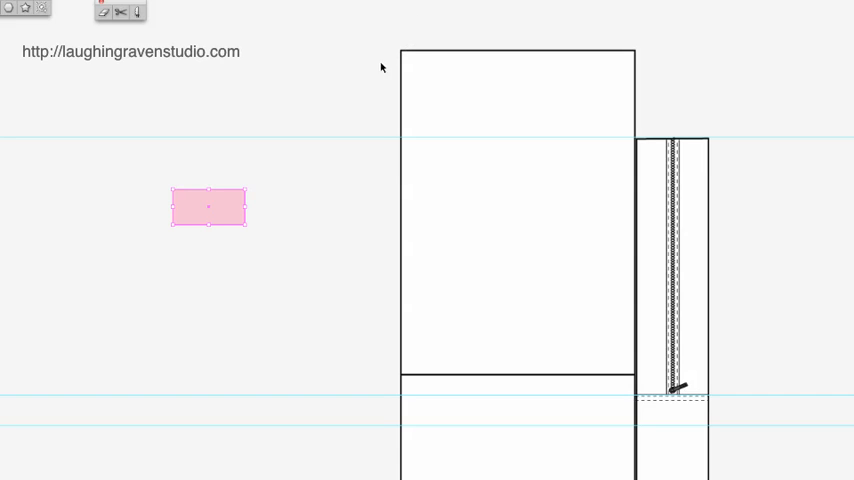
pyautogui.moveTo(410, 8)
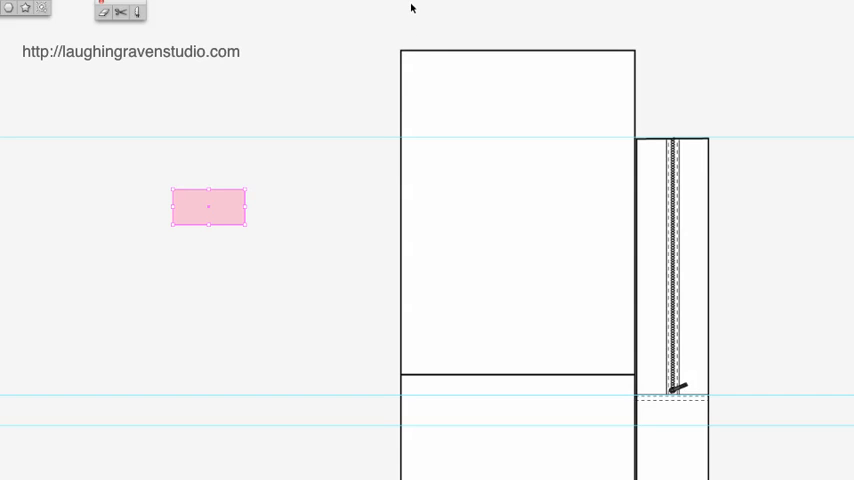
pyautogui.moveTo(398, 27)
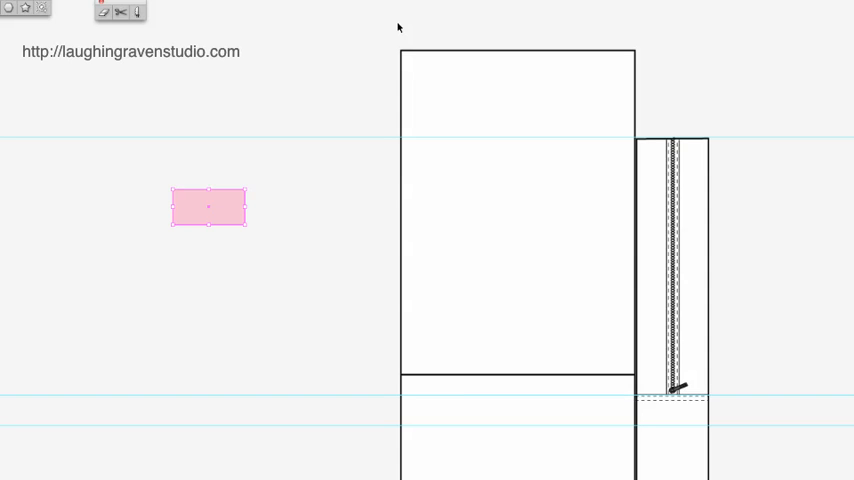
pyautogui.moveTo(231, 211)
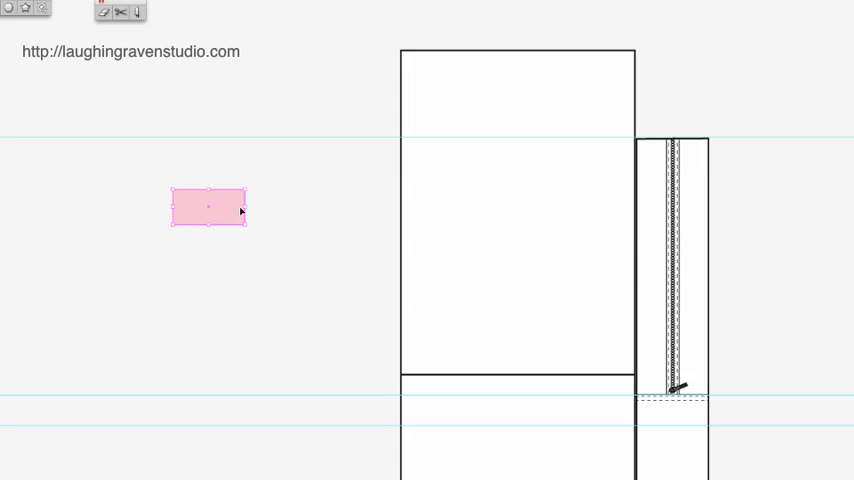
# - Bring the pink cube over and fit it into the upper panel's bottom-left corner
pyautogui.moveTo(208, 208); pyautogui.dragTo(294, 268)
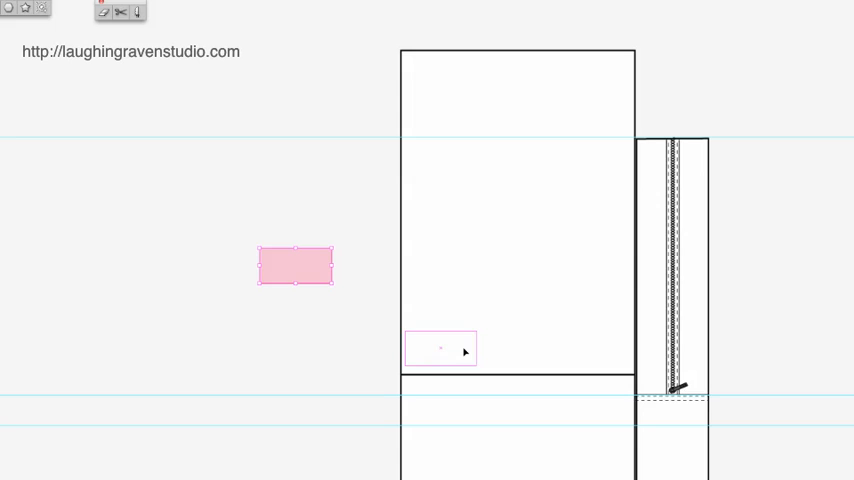
pyautogui.moveTo(442, 349); pyautogui.dragTo(437, 357)
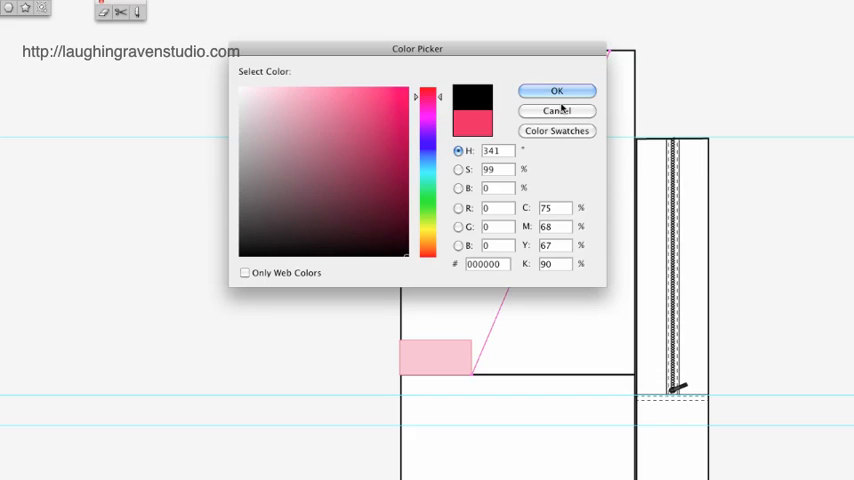
# - Confirm black (#000000) as the diagonal line's stroke, then select the pink cube
pyautogui.click(557, 90)
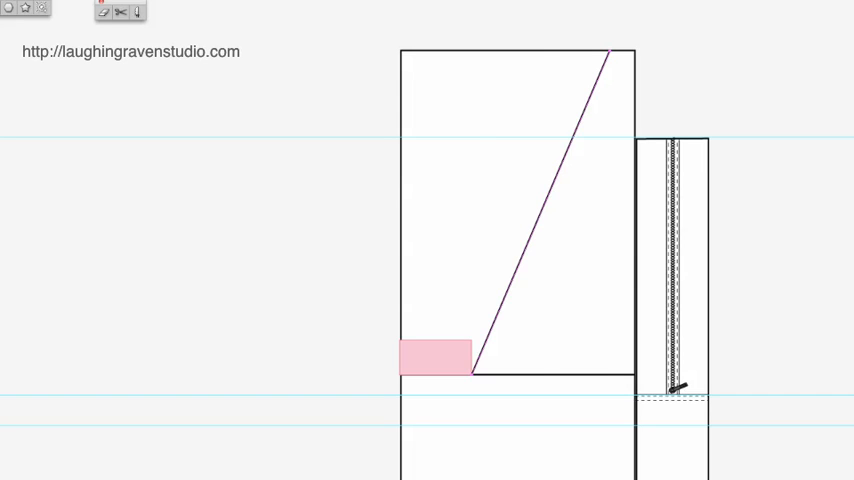
pyautogui.click(460, 362)
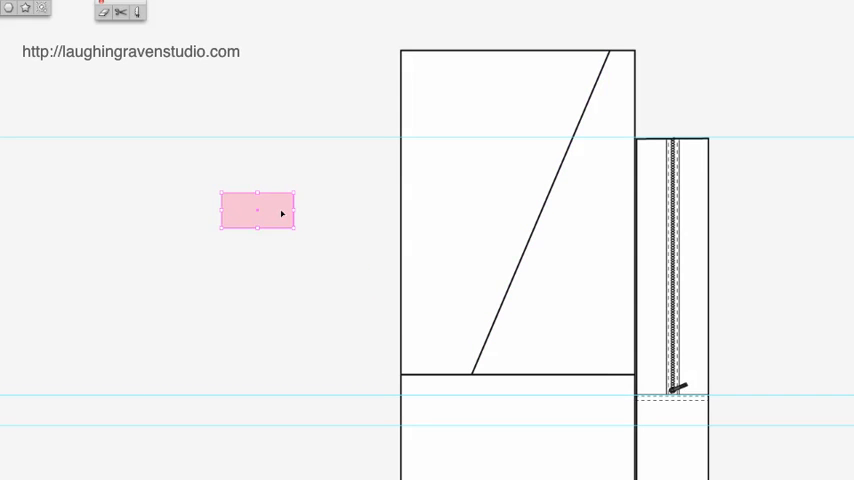
pyautogui.moveTo(470, 137)
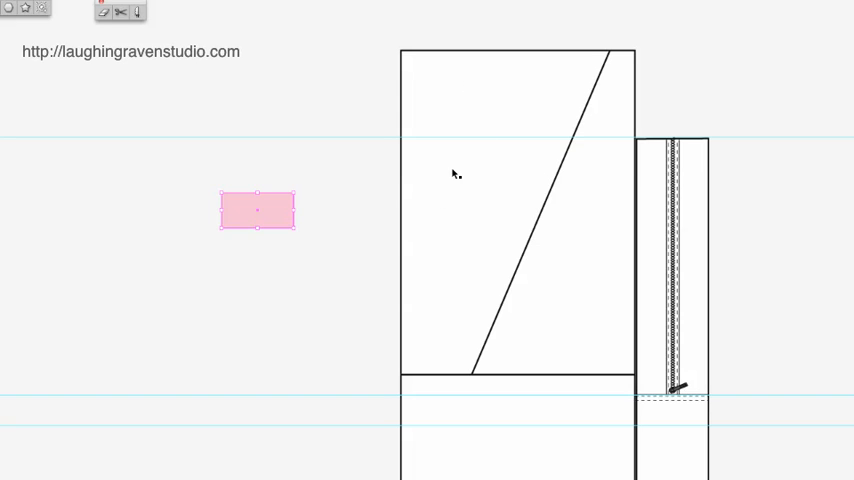
pyautogui.moveTo(464, 62)
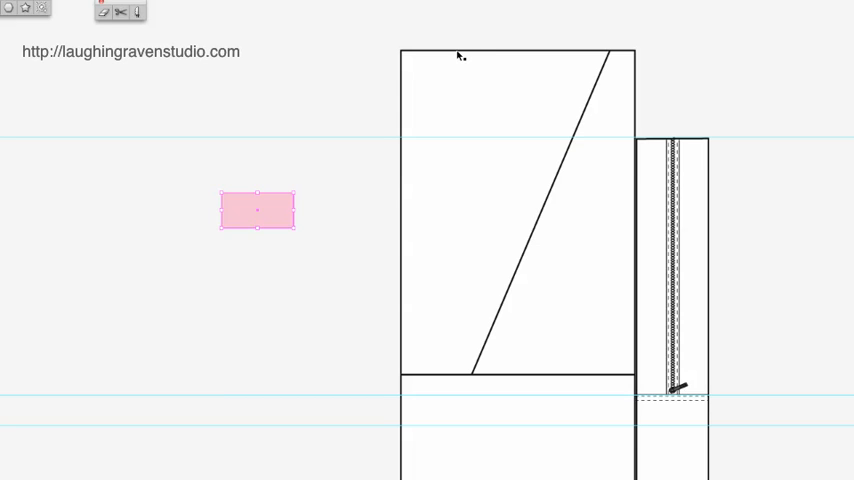
pyautogui.moveTo(308, 203)
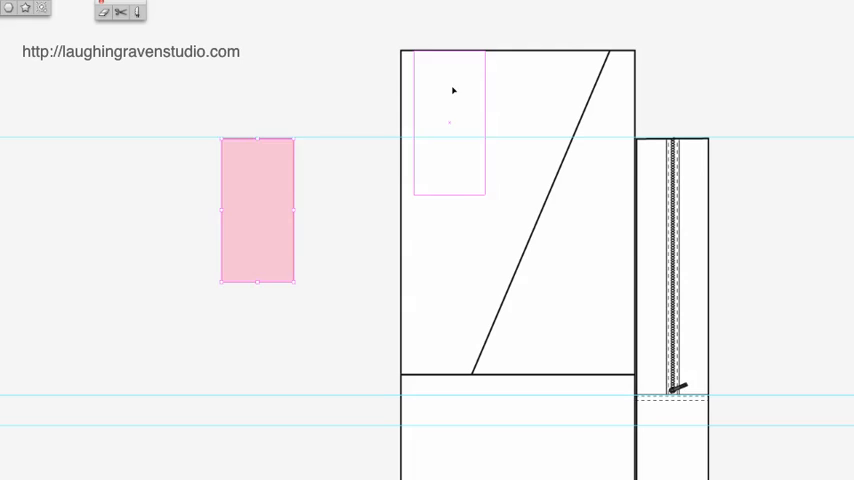
# - Place the upright cube at the panel's top-left corner, then move it off the panel
pyautogui.moveTo(257, 210); pyautogui.dragTo(448, 125)
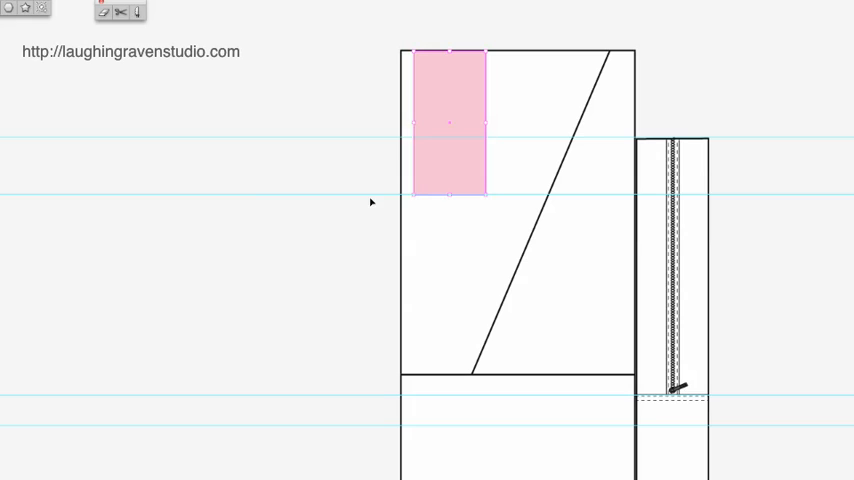
pyautogui.moveTo(448, 122); pyautogui.dragTo(170, 305)
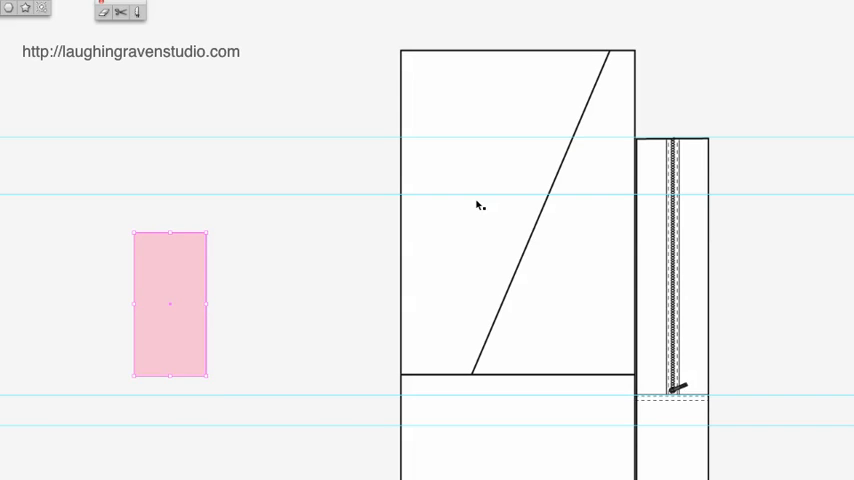
pyautogui.moveTo(779, 71)
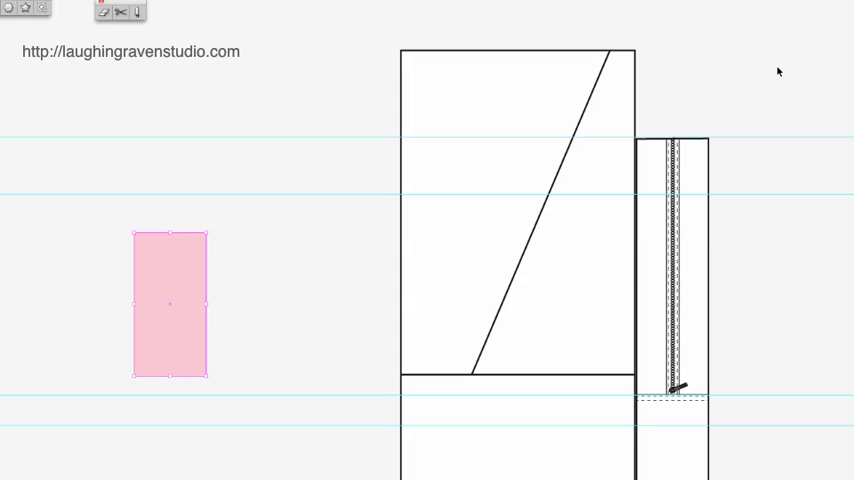